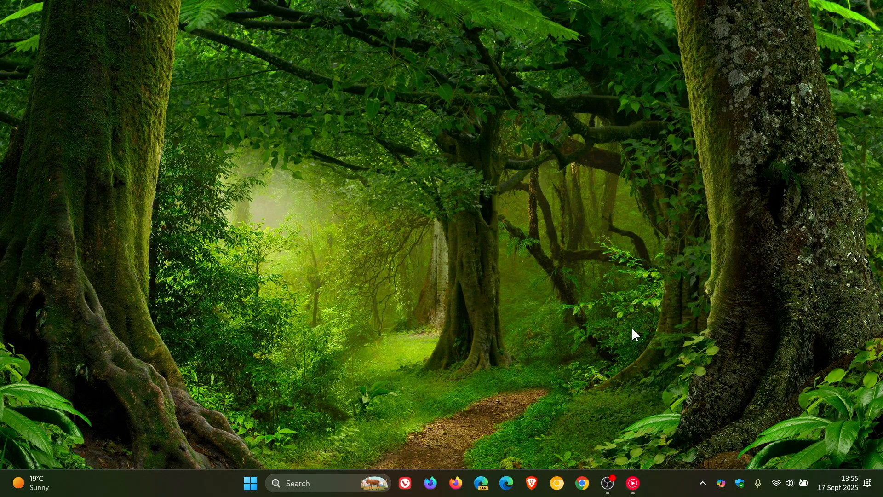
{"action": "mouse_move", "coordinate": [697, 426]}
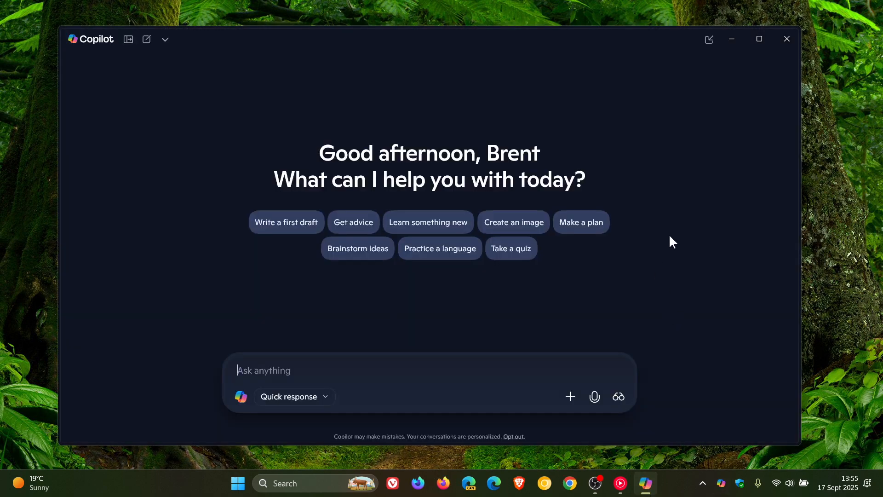
{"action": "mouse_move", "coordinate": [685, 237]}
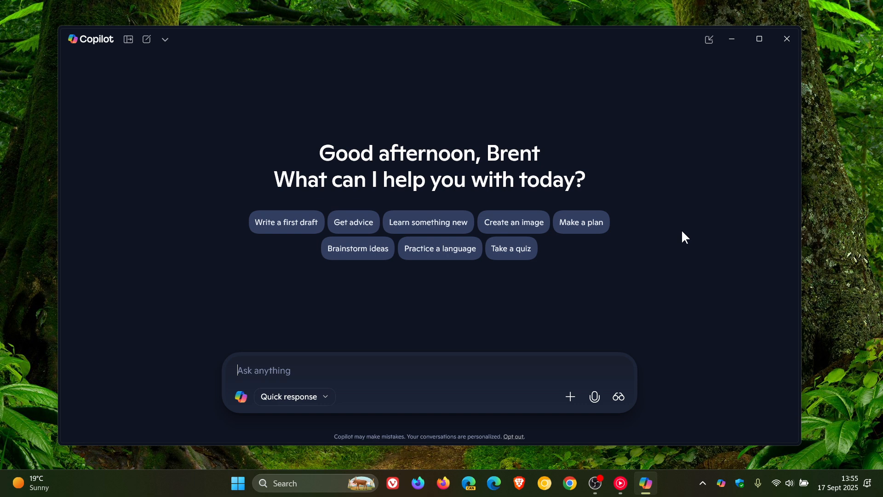
{"action": "mouse_move", "coordinate": [686, 209]}
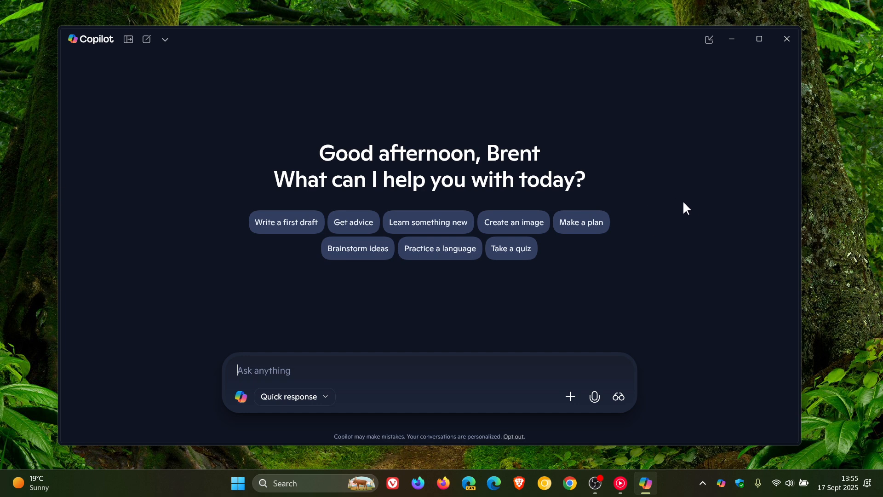
Maximize Copilot and reach its Settings page through the sidebar account menu.
{"action": "left_click", "coordinate": [759, 39]}
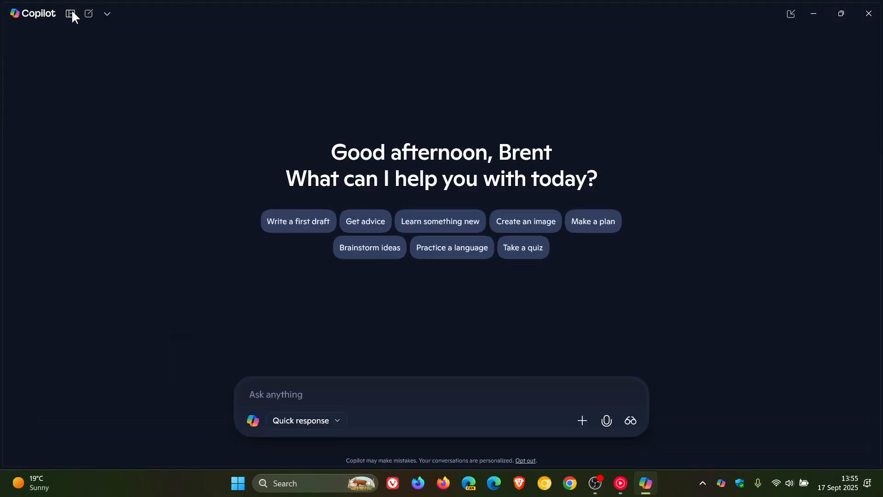
{"action": "left_click", "coordinate": [72, 13]}
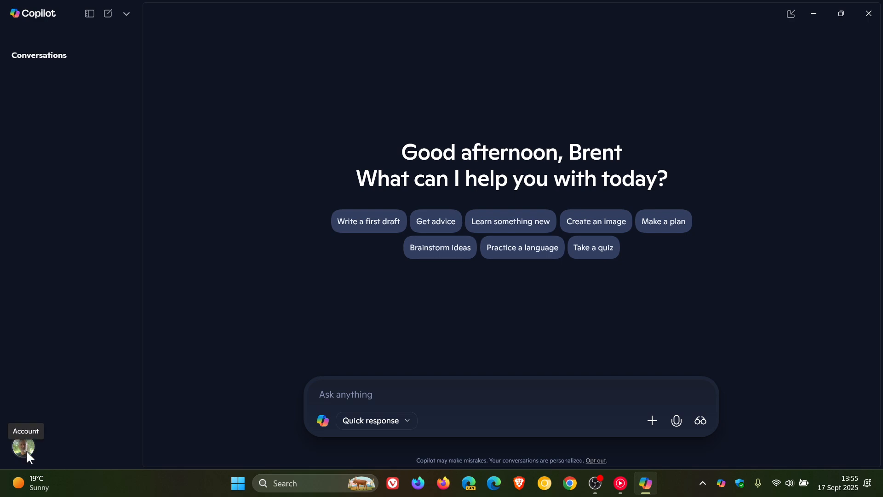
{"action": "left_click", "coordinate": [24, 446]}
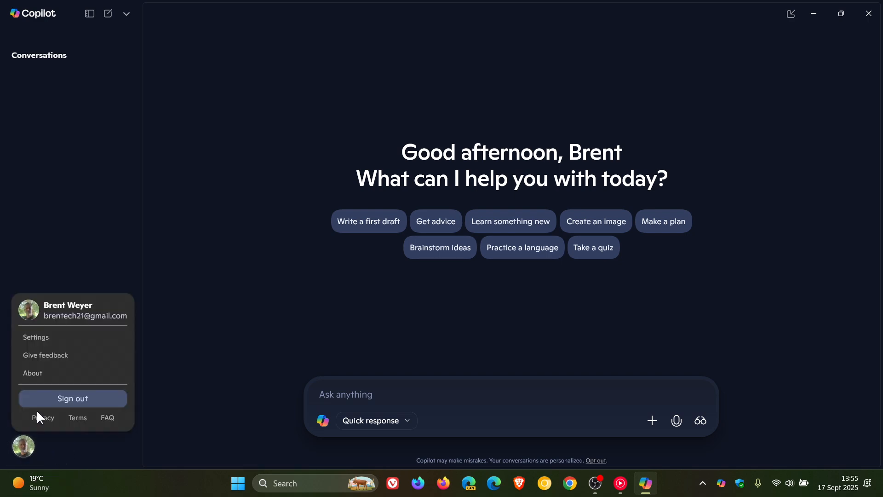
{"action": "left_click", "coordinate": [36, 337]}
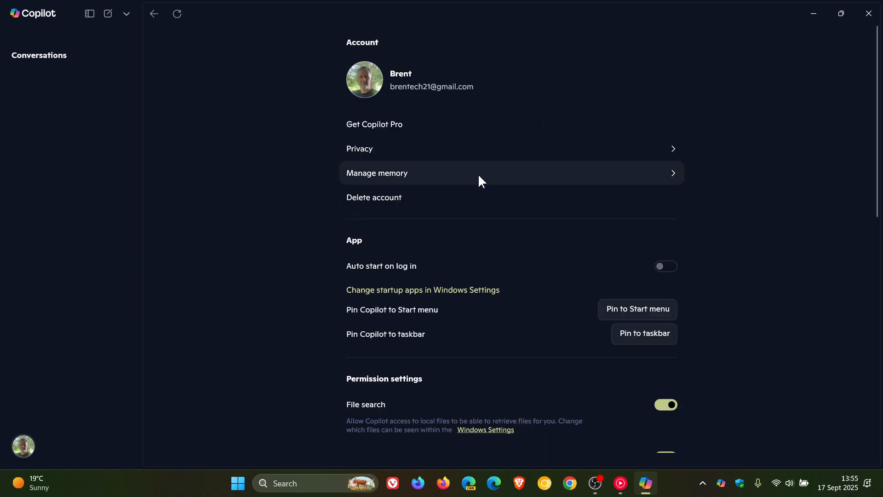
Show the Manage memory page, which lists no saved memories yet.
{"action": "left_click", "coordinate": [377, 173]}
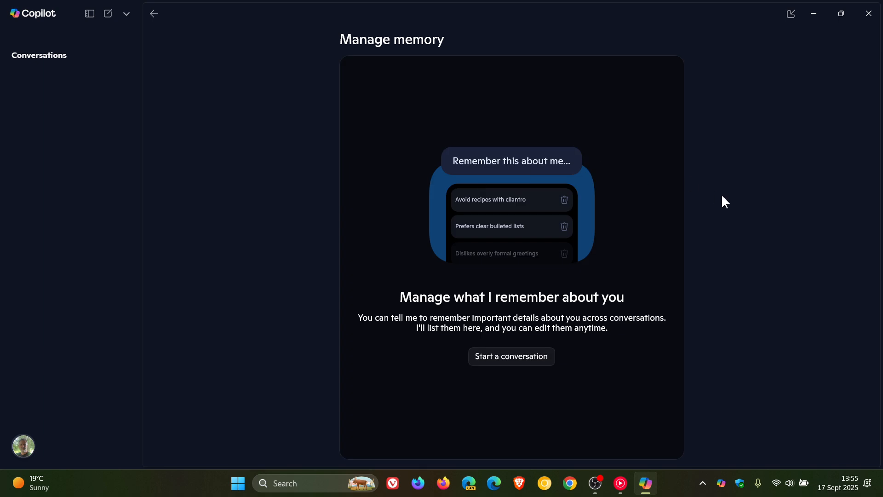
{"action": "mouse_move", "coordinate": [695, 237]}
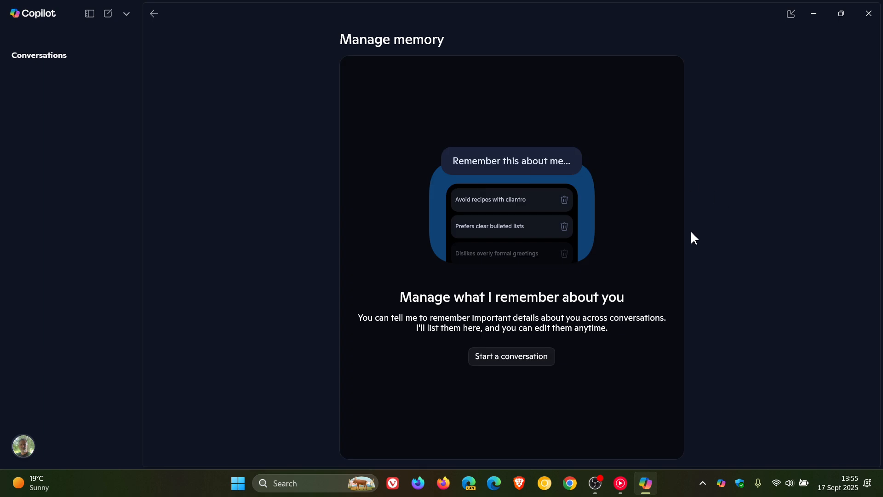
{"action": "mouse_move", "coordinate": [378, 349]}
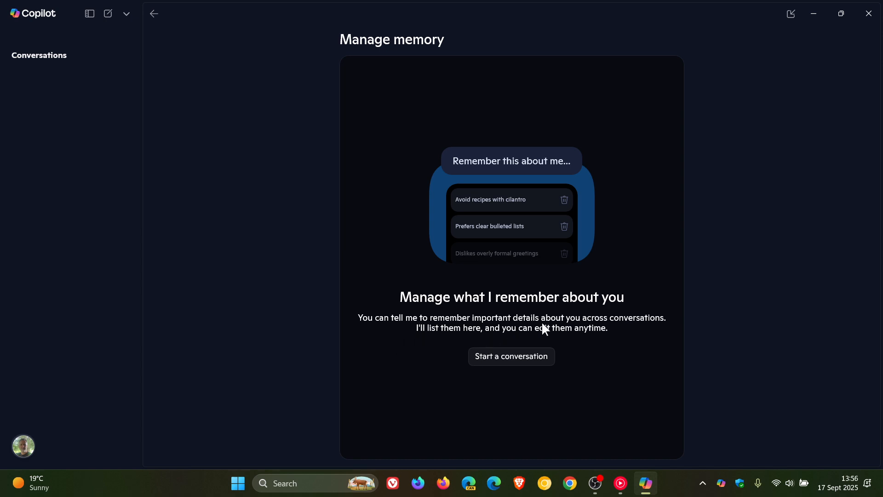
{"action": "mouse_move", "coordinate": [502, 350]}
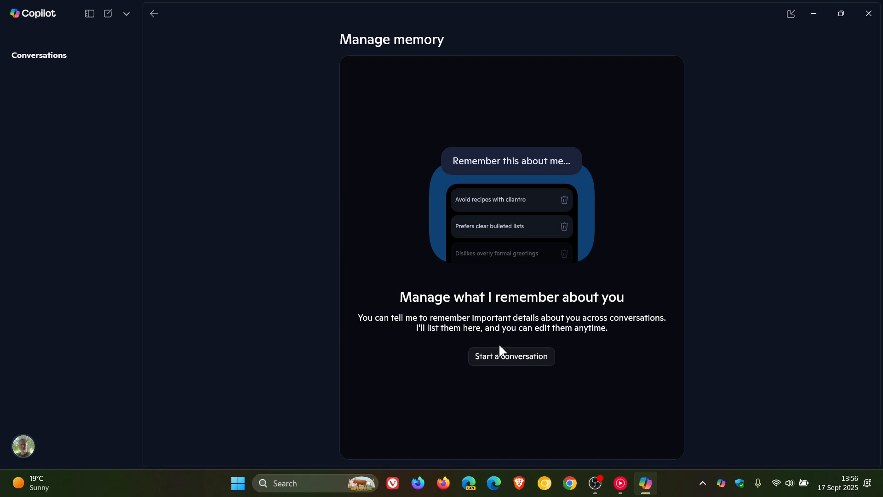
{"action": "mouse_move", "coordinate": [548, 344]}
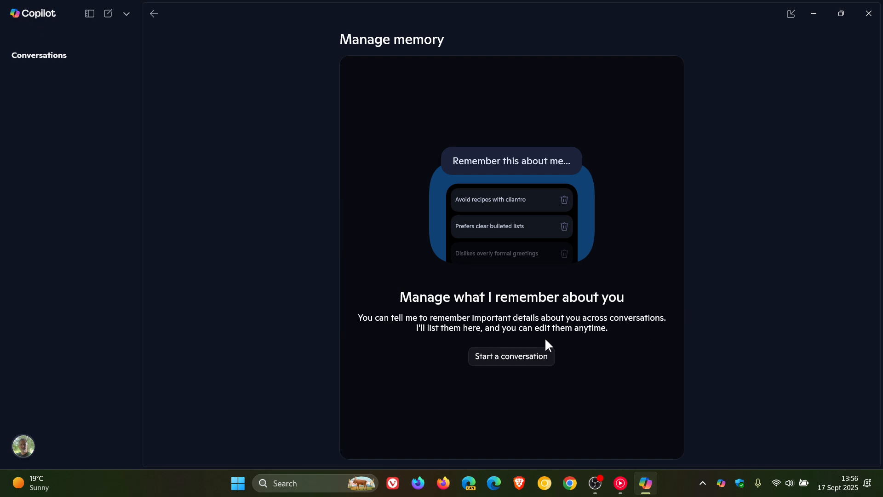
{"action": "mouse_move", "coordinate": [517, 343]}
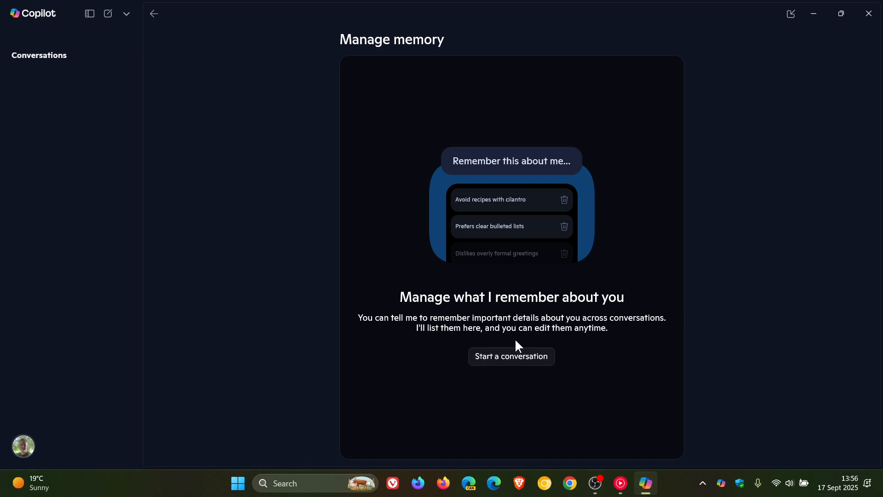
{"action": "mouse_move", "coordinate": [526, 364]}
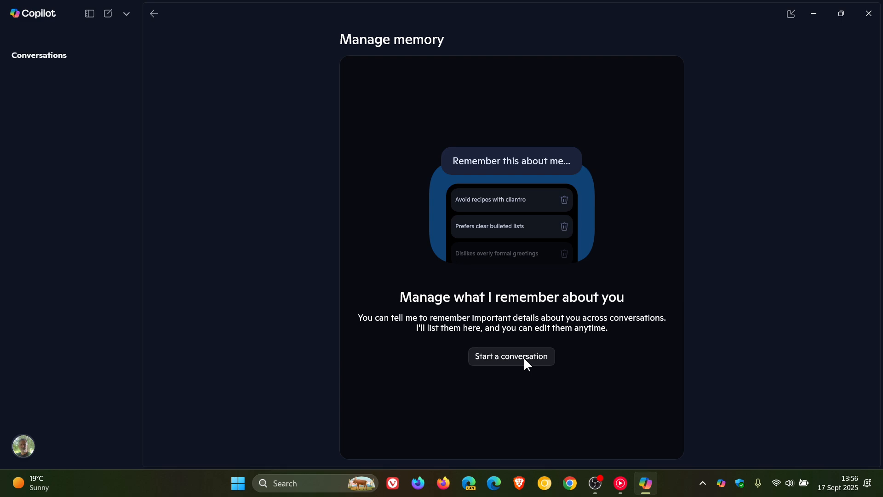
Start a new chat and draft 'Remember this: BrenTech YouTube channel' without sending it.
{"action": "left_click", "coordinate": [511, 356]}
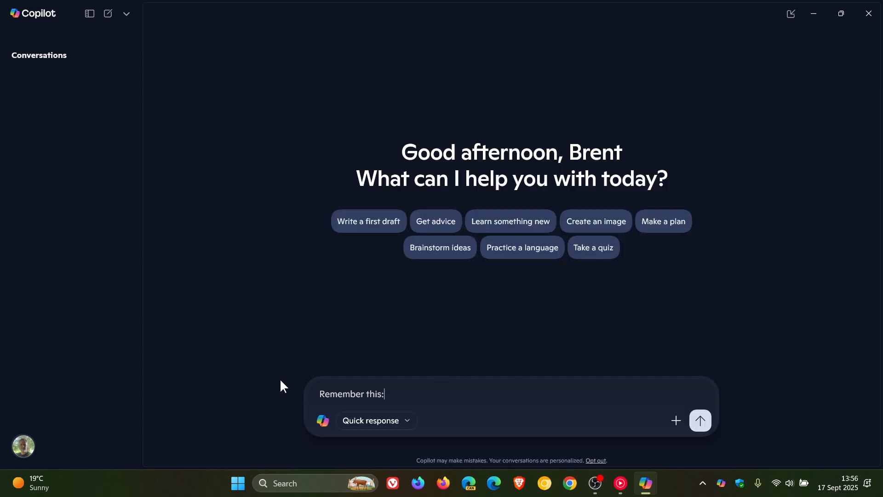
{"action": "mouse_move", "coordinate": [533, 341]}
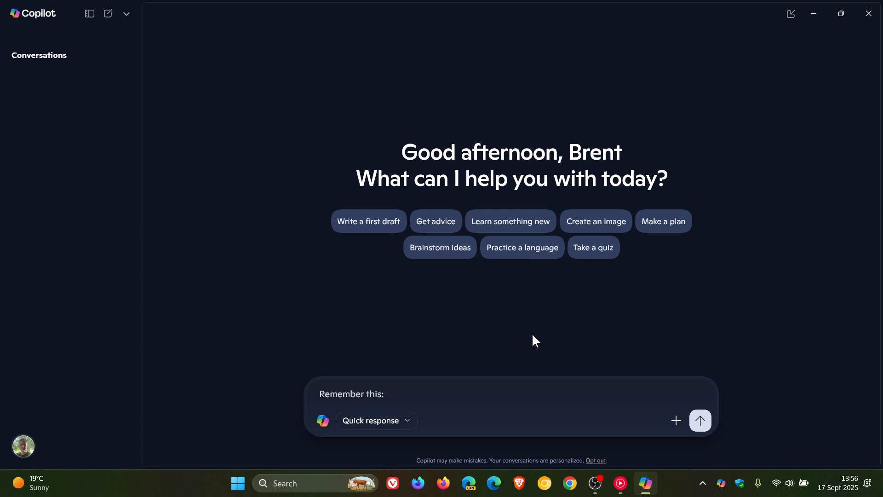
{"action": "type", "text": "Bren"}
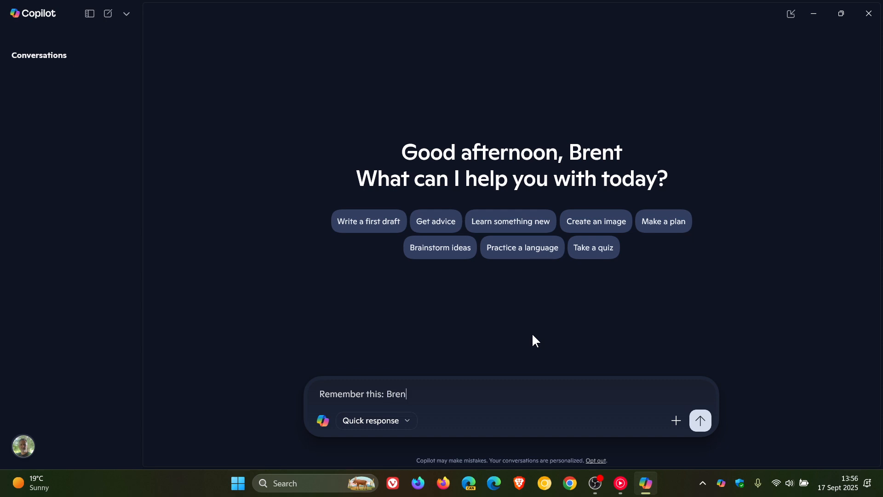
{"action": "type", "text": "Tech Y"}
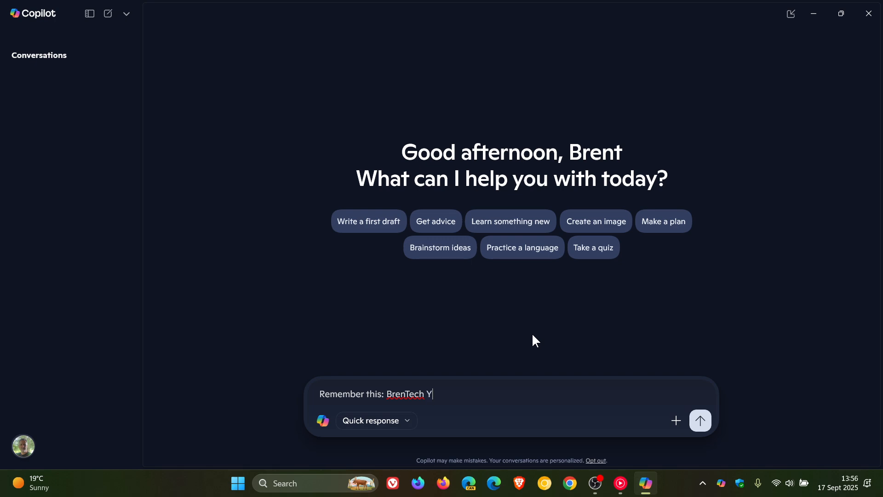
{"action": "type", "text": "ouTu"}
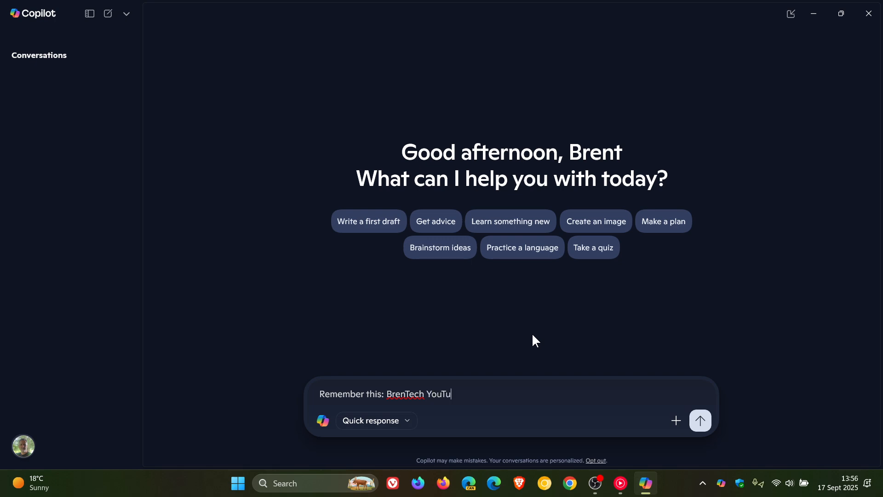
{"action": "type", "text": "be"}
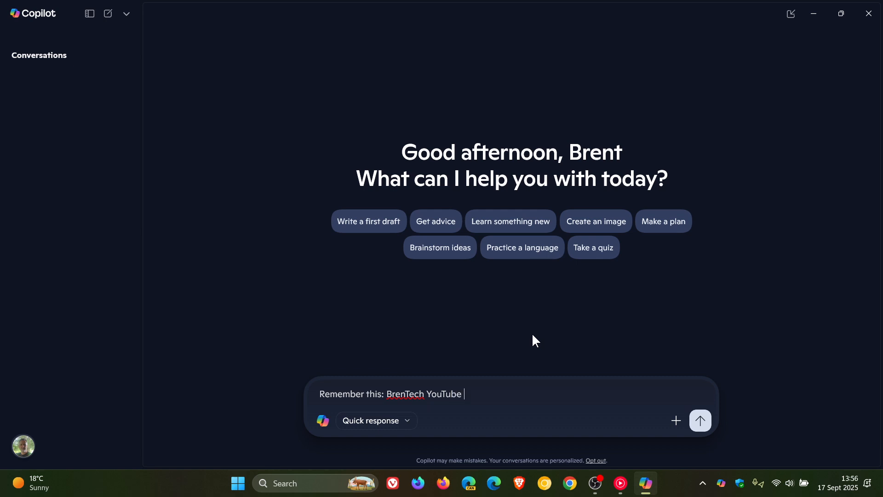
{"action": "type", "text": "cha"}
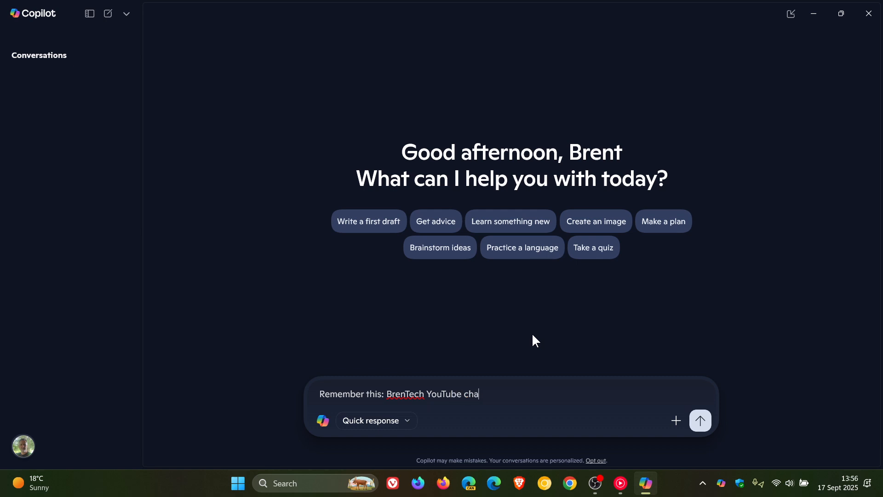
{"action": "type", "text": "nnel"}
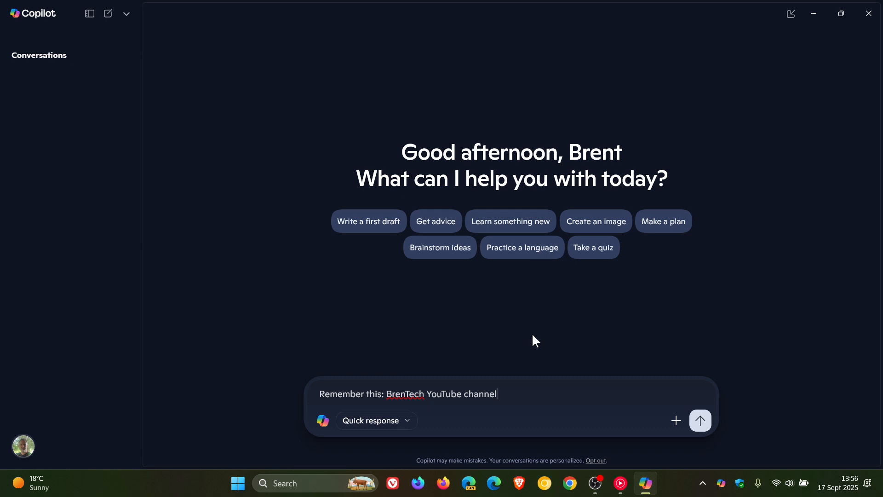
{"action": "mouse_move", "coordinate": [701, 420]}
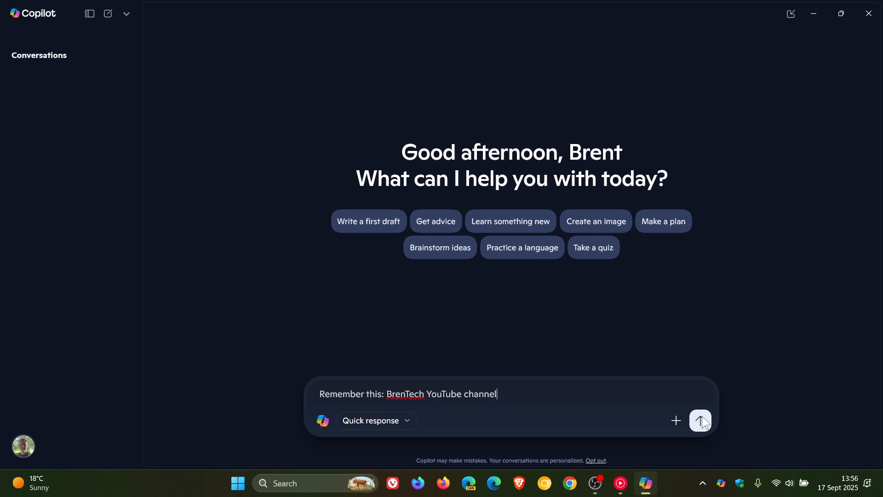
Send the message so Copilot saves 'BrenTech YouTube channel' to memory.
{"action": "left_click", "coordinate": [700, 421]}
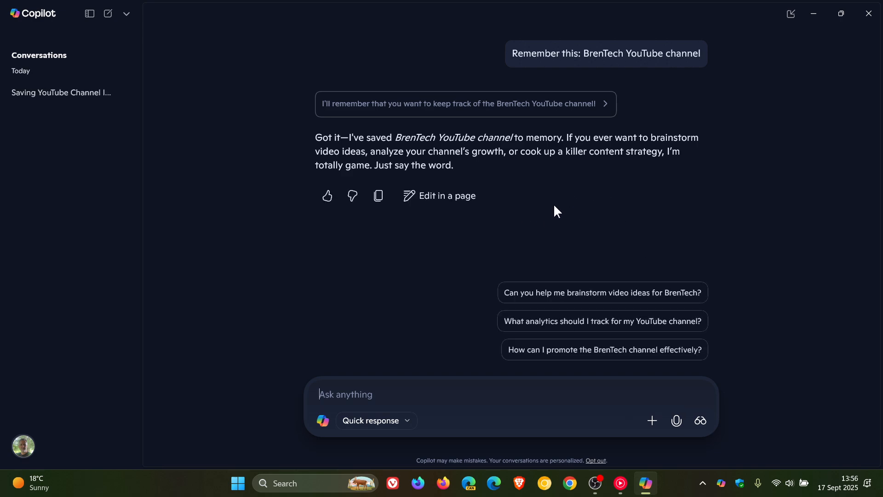
{"action": "mouse_move", "coordinate": [636, 344]}
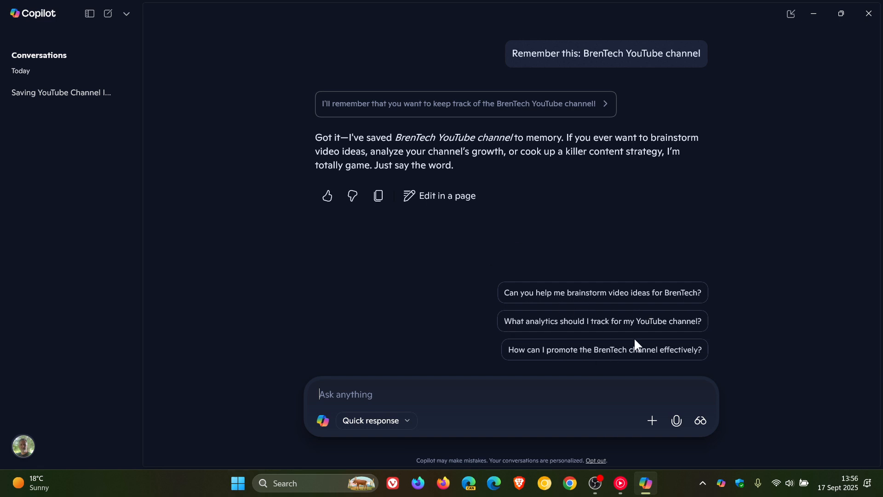
{"action": "mouse_move", "coordinate": [757, 219]}
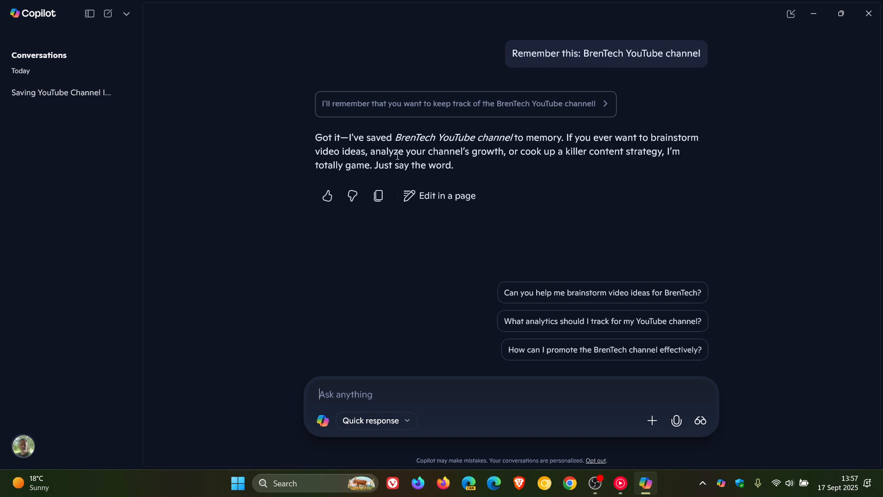
{"action": "mouse_move", "coordinate": [62, 92]}
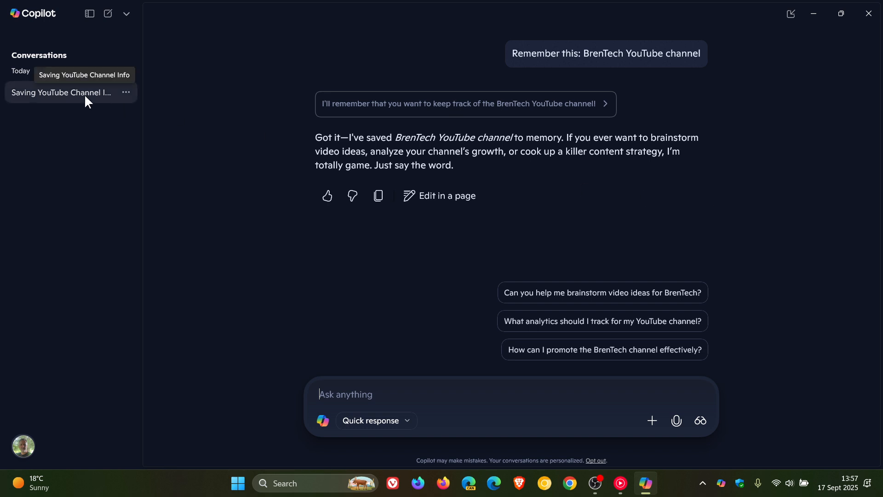
{"action": "mouse_move", "coordinate": [48, 461]}
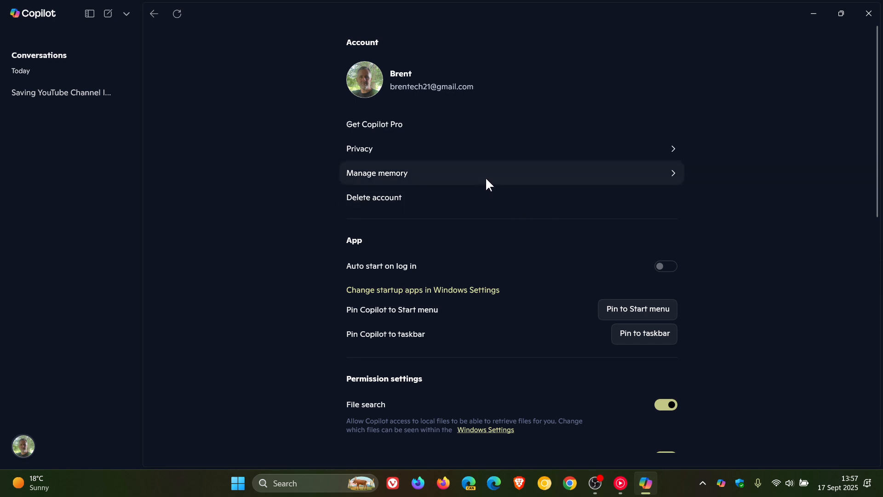
Show Manage memory, now listing the BrenTech YouTube channel entry.
{"action": "left_click", "coordinate": [376, 173]}
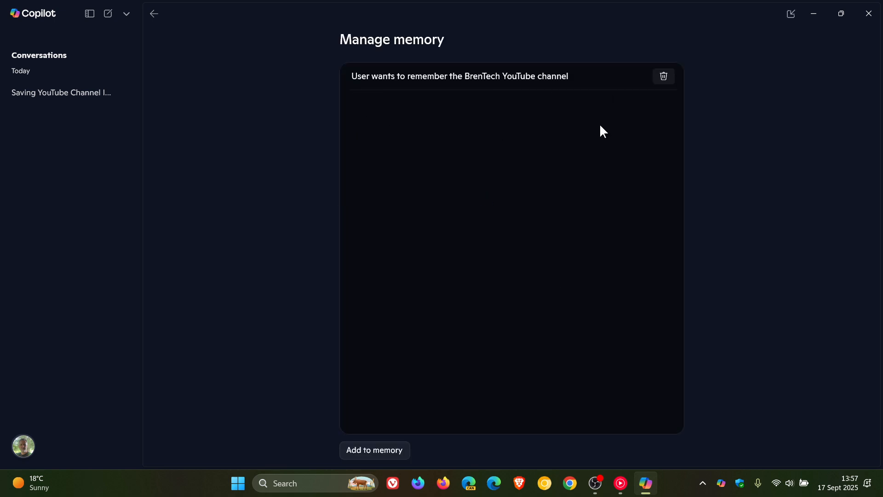
{"action": "mouse_move", "coordinate": [578, 305]}
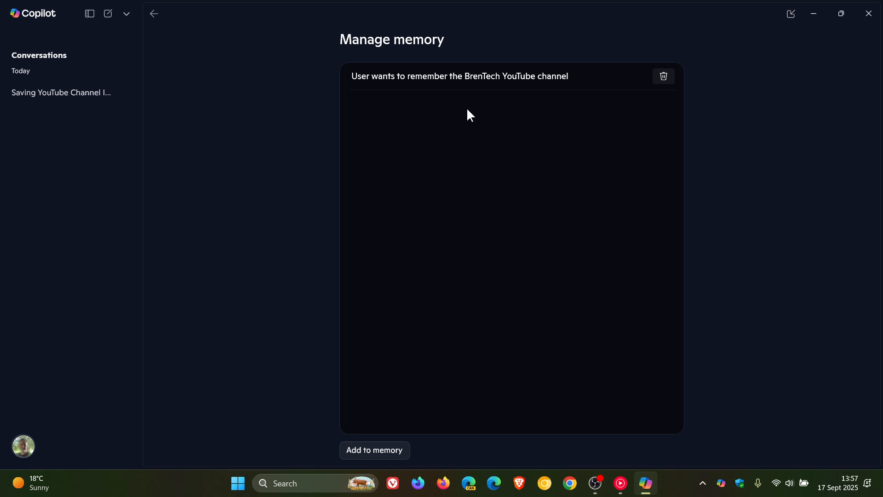
{"action": "mouse_move", "coordinate": [546, 362]}
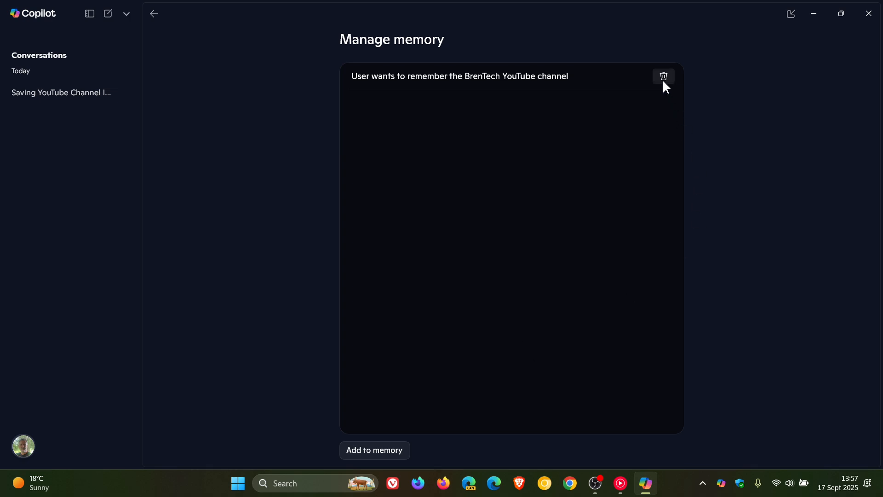
{"action": "mouse_move", "coordinate": [663, 77]}
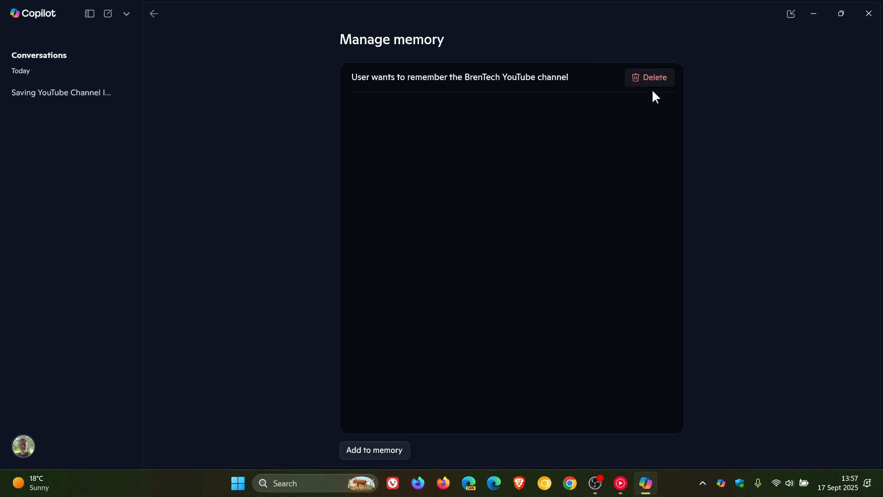
Delete the BrenTech memory and the Saving YouTube Channel Info conversation, then close Copilot.
{"action": "left_click", "coordinate": [648, 77]}
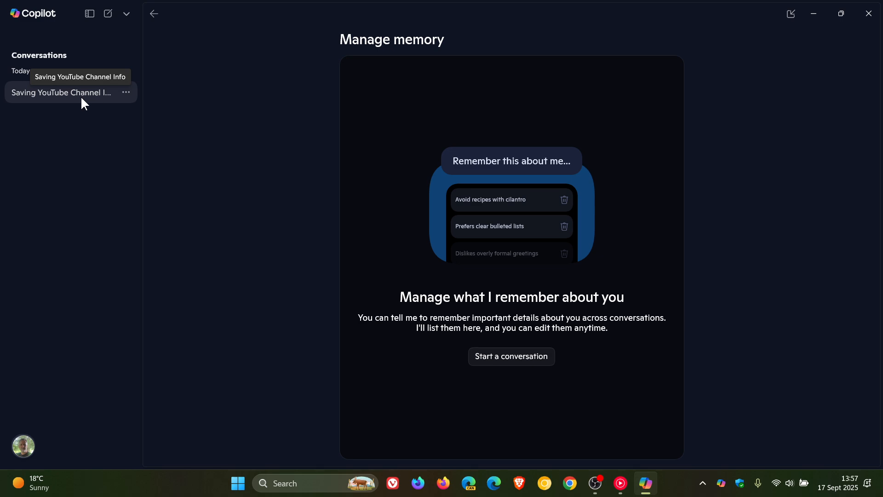
{"action": "mouse_move", "coordinate": [126, 92]}
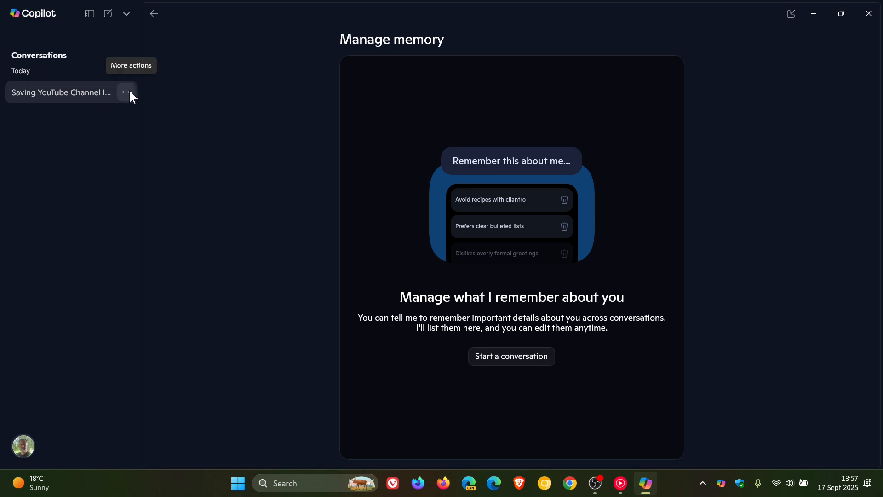
{"action": "left_click", "coordinate": [126, 92]}
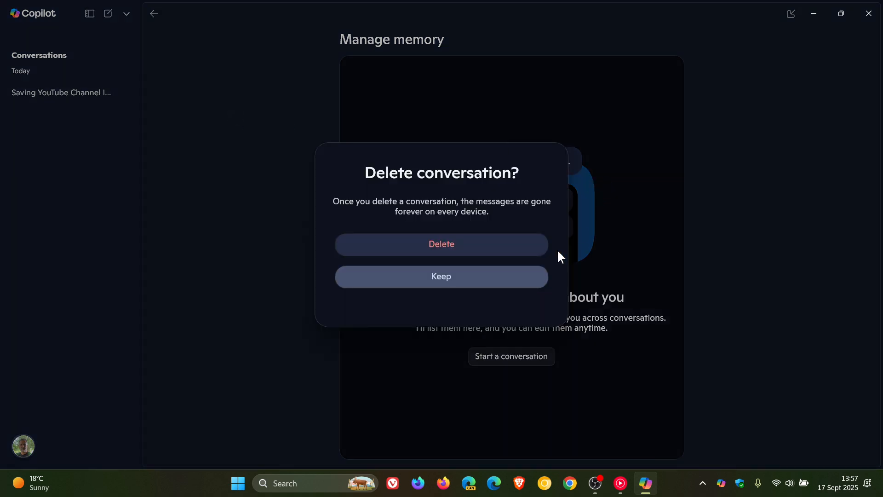
{"action": "left_click", "coordinate": [441, 243]}
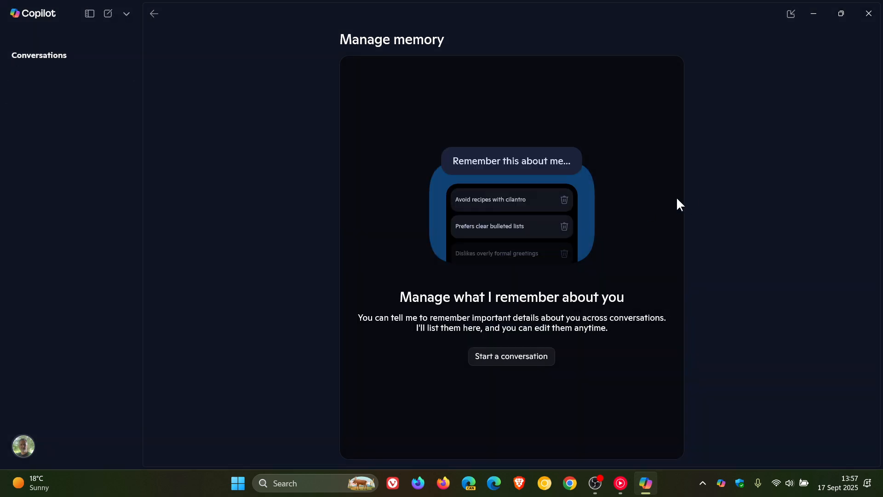
{"action": "mouse_move", "coordinate": [743, 176]}
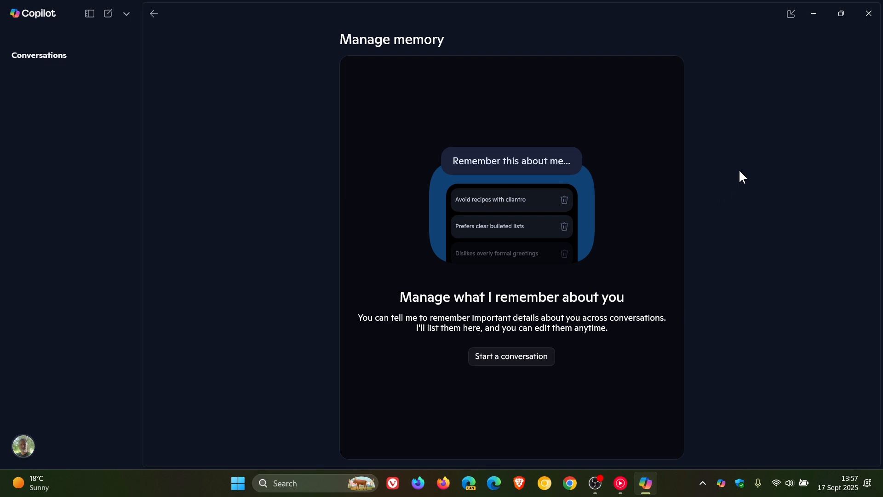
{"action": "mouse_move", "coordinate": [742, 175]}
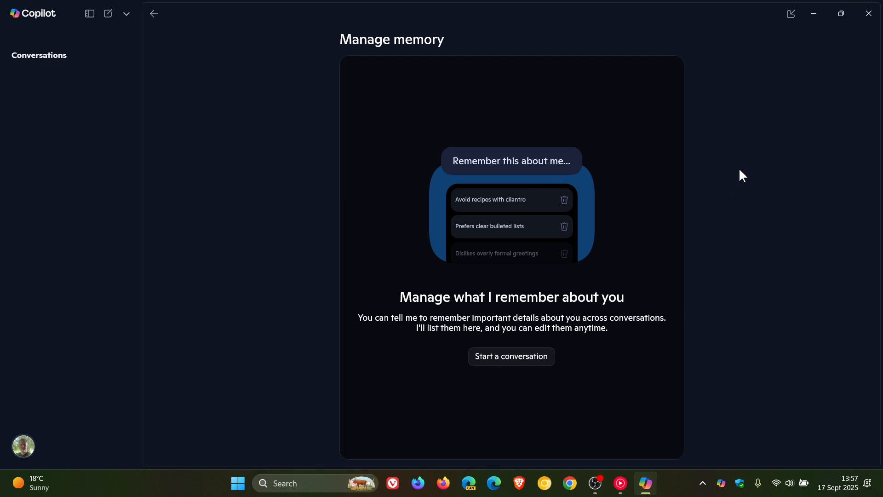
{"action": "left_click", "coordinate": [866, 13]}
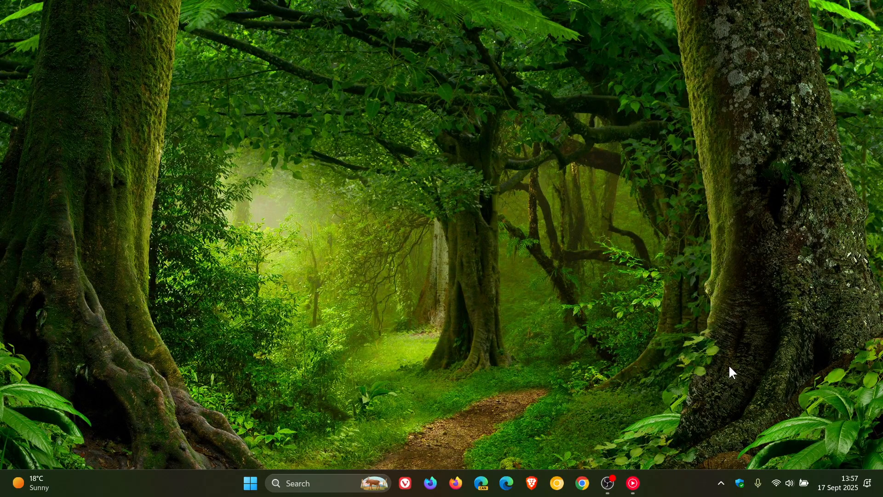
Launch Edge to copilot.microsoft.com and show the account options from the profile picture.
{"action": "left_click", "coordinate": [506, 483]}
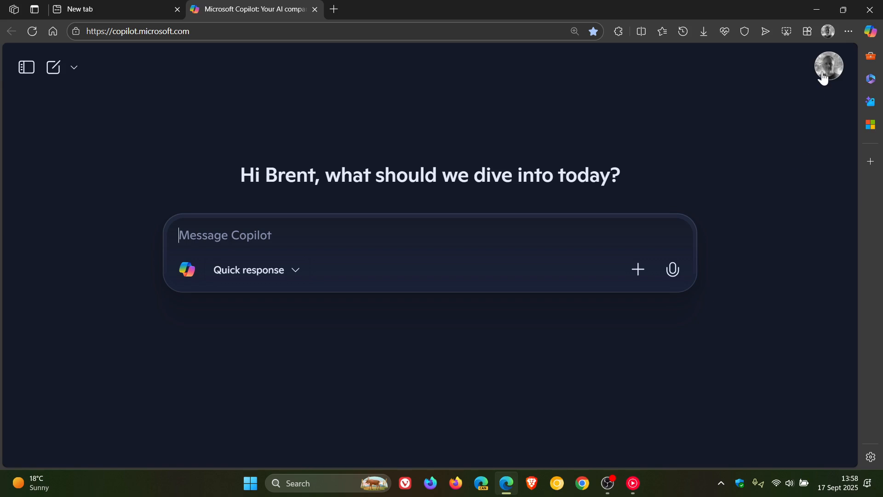
{"action": "mouse_move", "coordinate": [829, 64]}
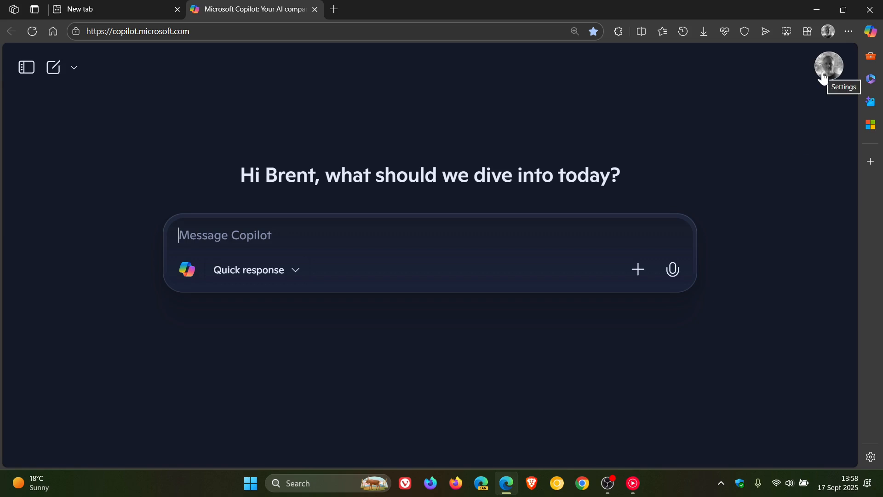
{"action": "left_click", "coordinate": [828, 65]}
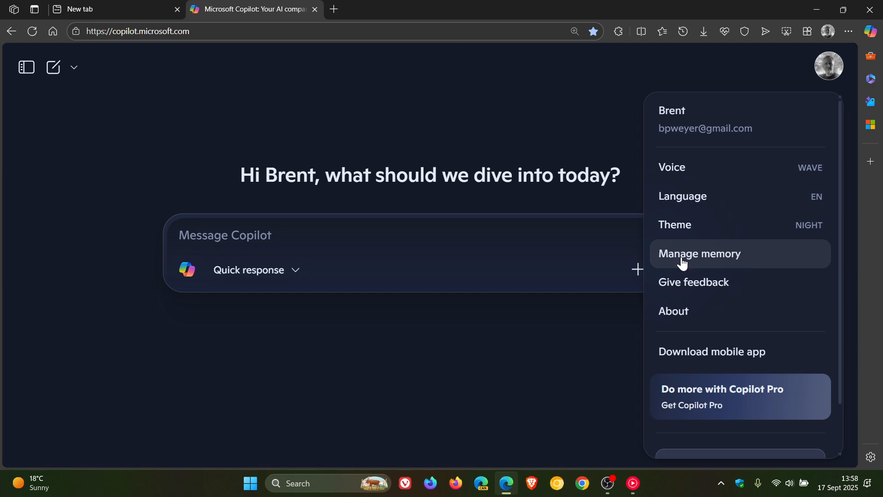
View the web memory list showing 'User likes Windows XP', then begin a new 'Remember this:' message.
{"action": "left_click", "coordinate": [699, 254]}
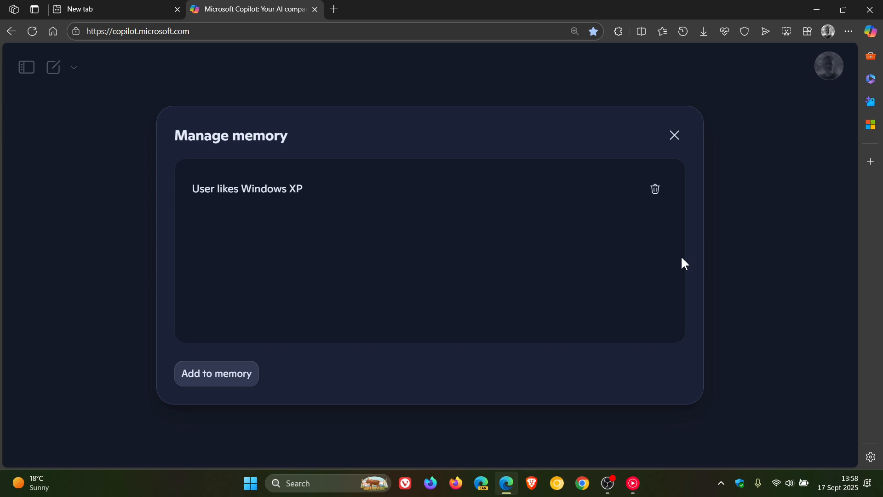
{"action": "mouse_move", "coordinate": [319, 221]}
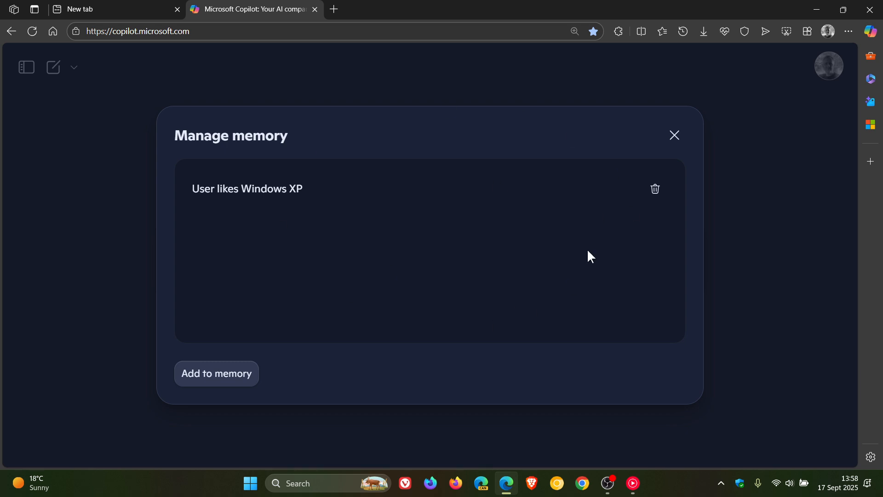
{"action": "mouse_move", "coordinate": [523, 262]}
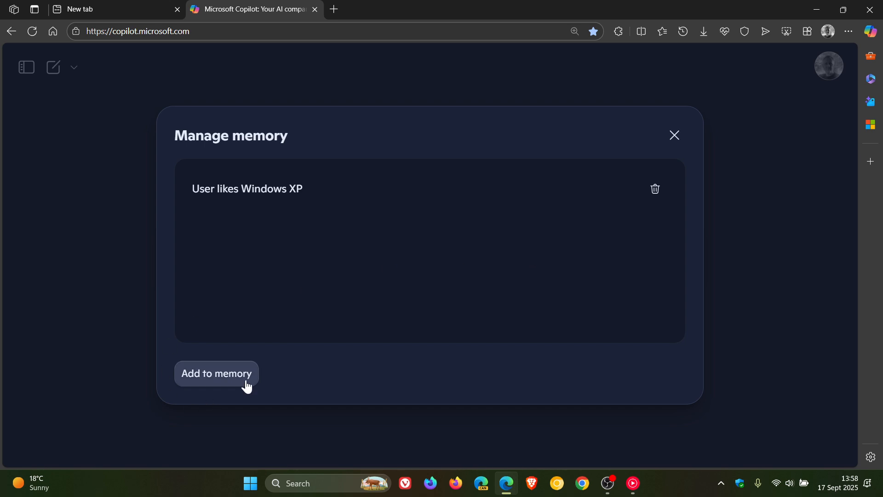
{"action": "left_click", "coordinate": [215, 374]}
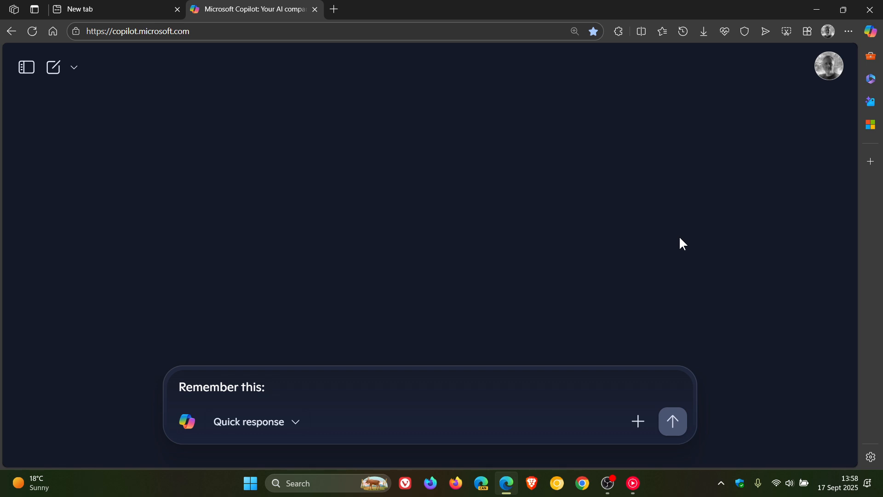
Delete the 'User likes Windows XP' memory, leaving the web list empty, and close the dialog.
{"action": "left_click", "coordinate": [267, 387]}
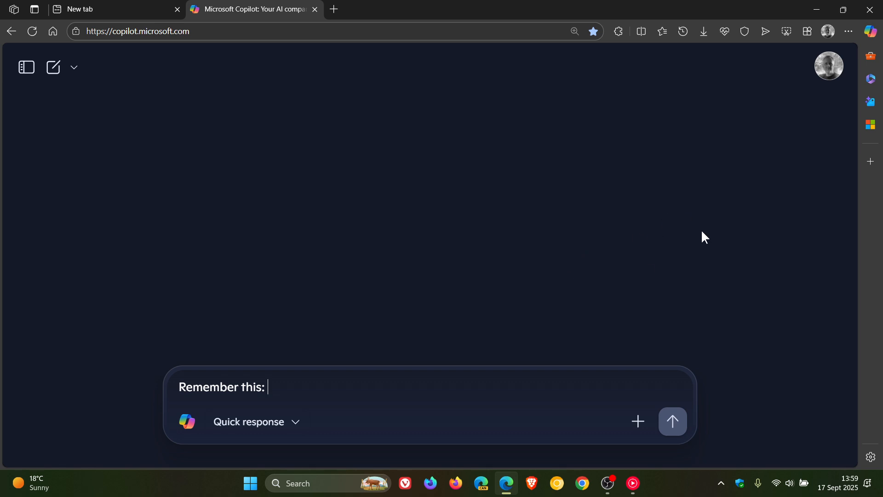
{"action": "mouse_move", "coordinate": [829, 67]}
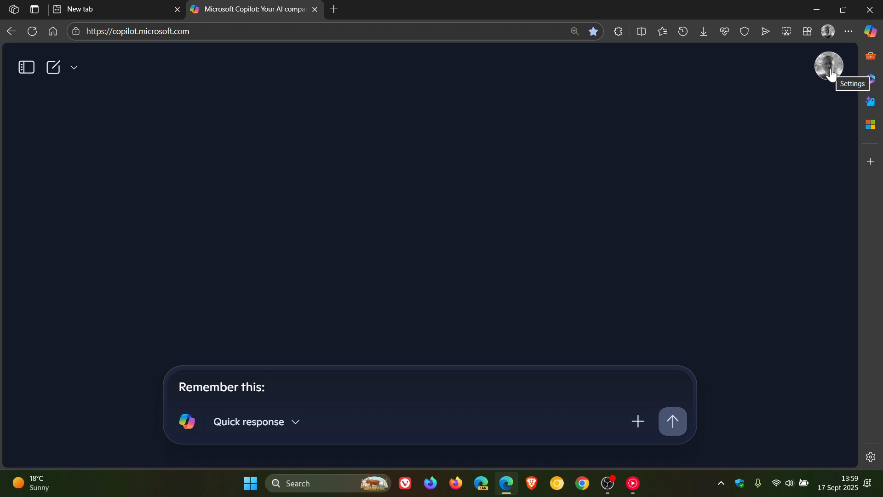
{"action": "mouse_move", "coordinate": [605, 232]}
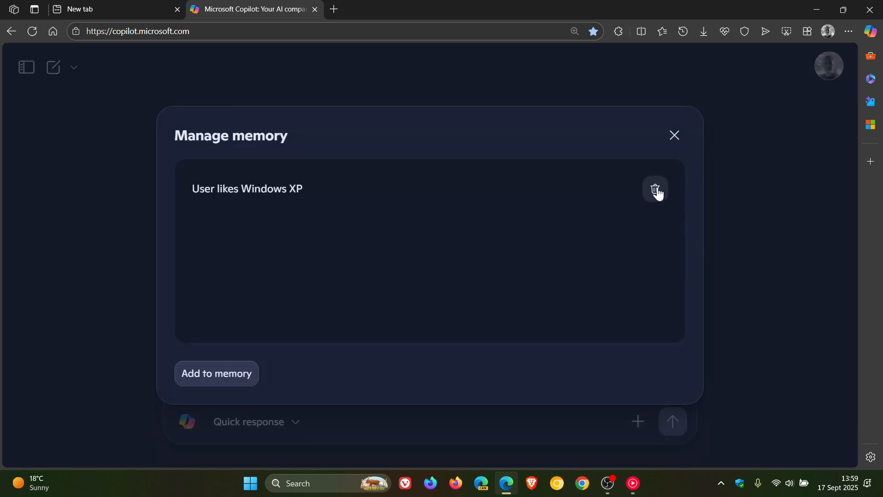
{"action": "left_click", "coordinate": [655, 189]}
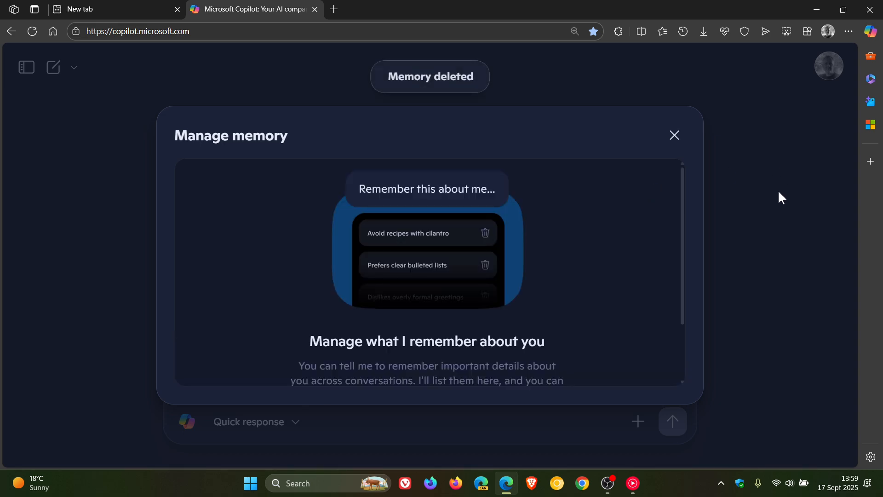
{"action": "mouse_move", "coordinate": [574, 254]}
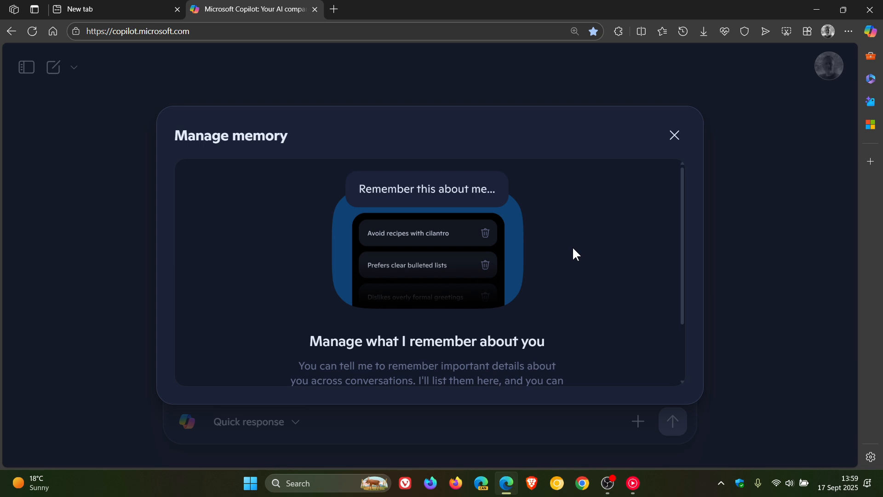
{"action": "left_click", "coordinate": [674, 135]}
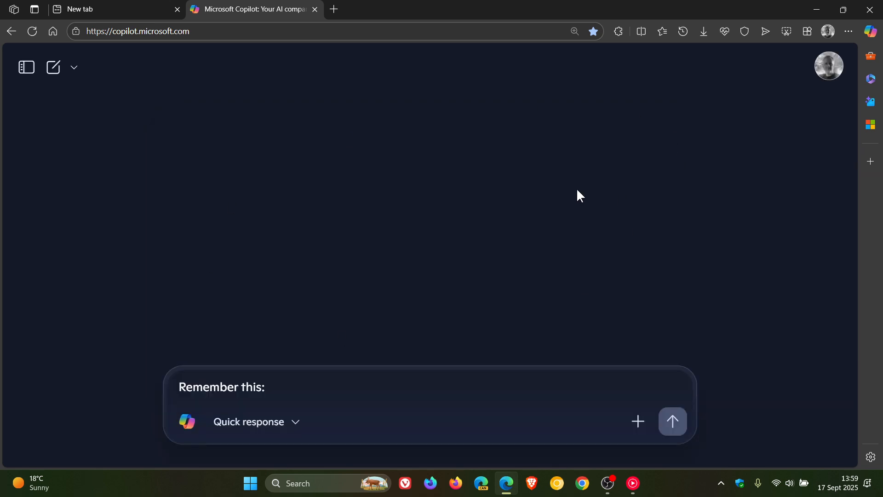